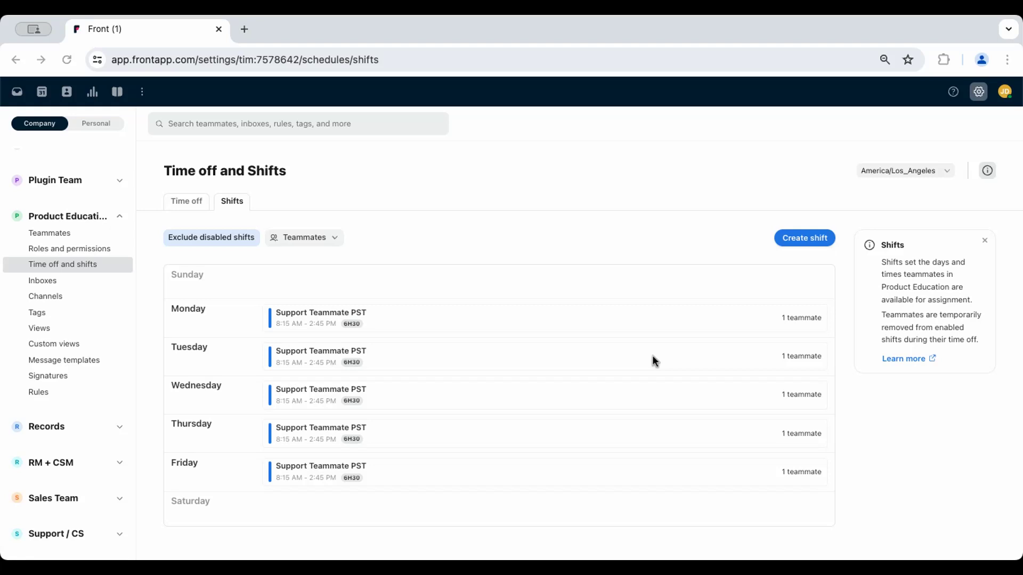
mouse_move(652, 357)
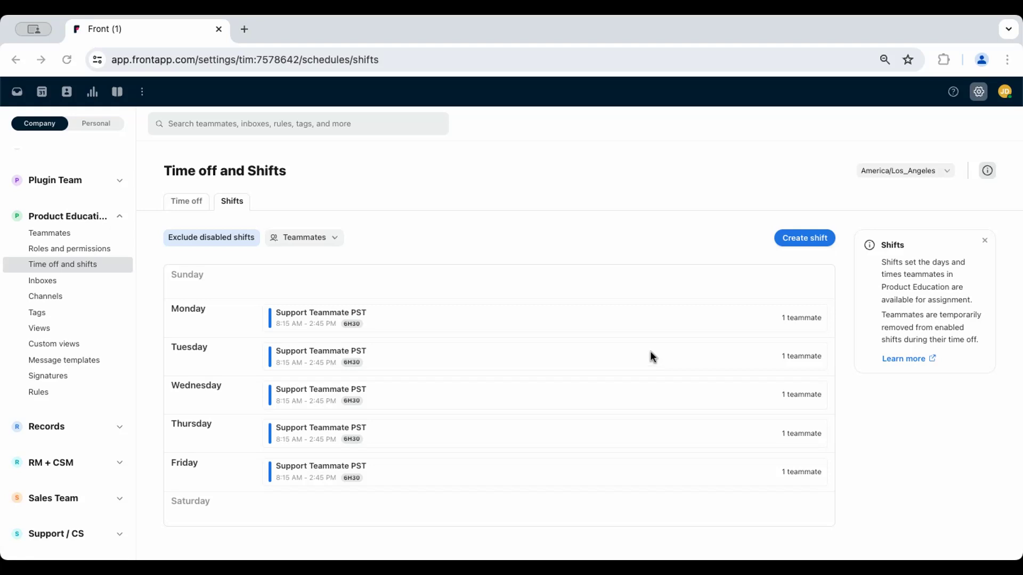
mouse_move(857, 217)
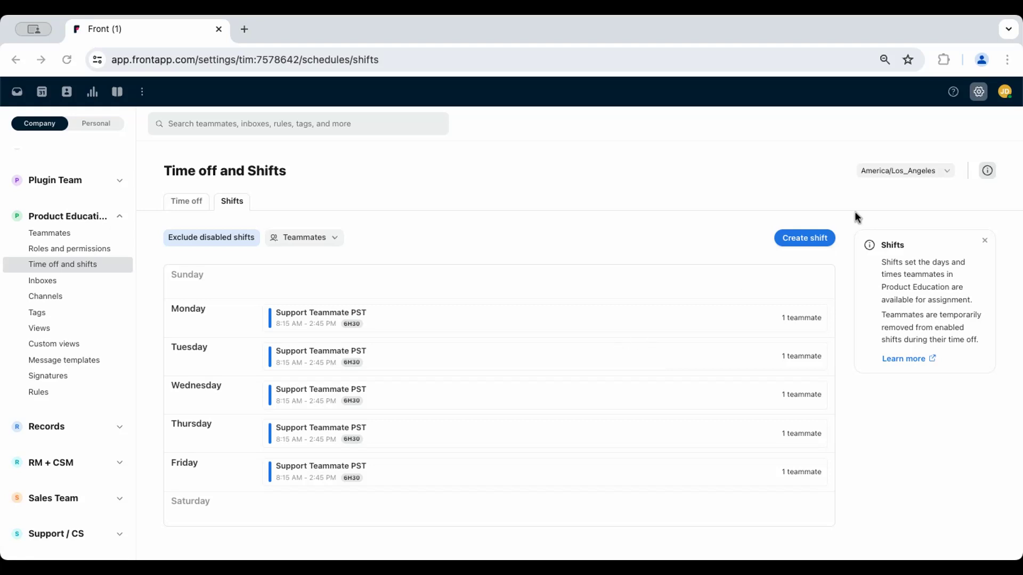
Step: From the profile status menu, switch Out of office on and then back off
click(1006, 91)
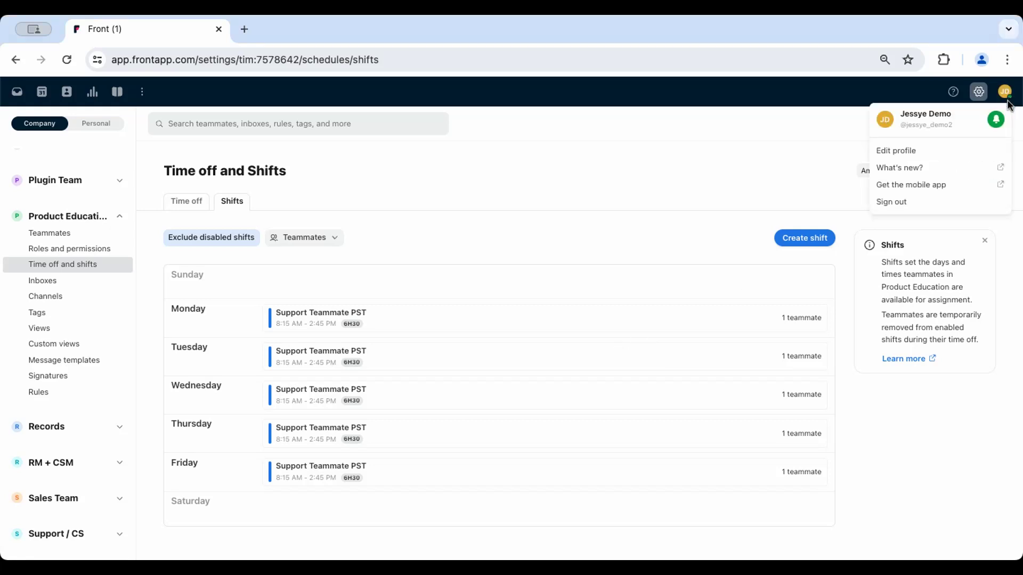
click(997, 121)
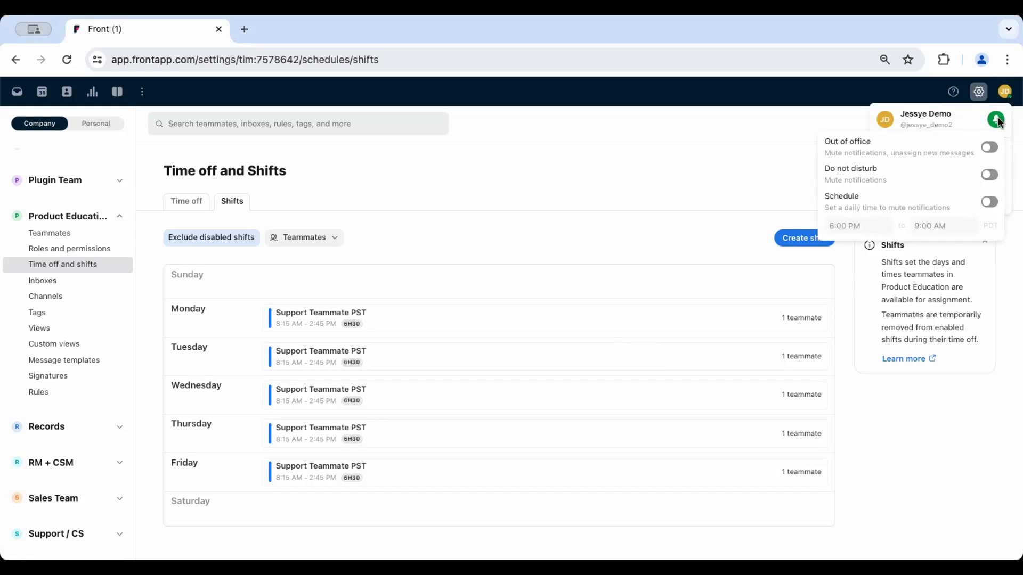
click(988, 147)
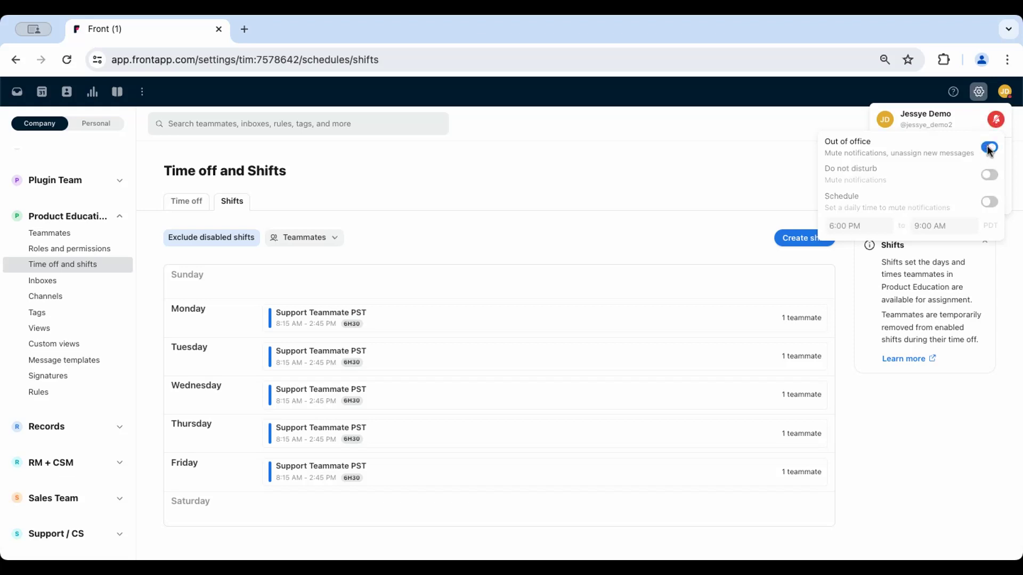
click(988, 147)
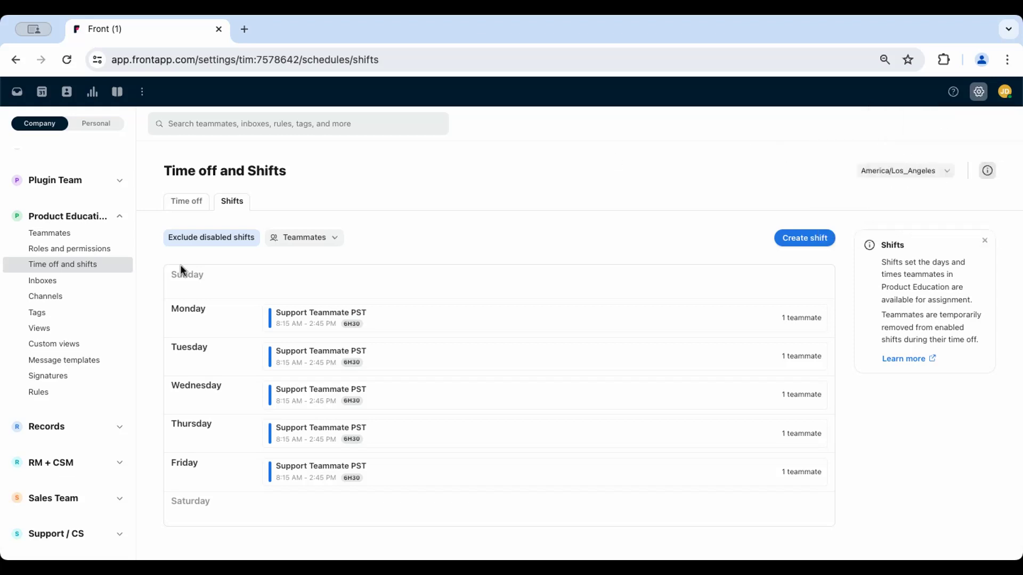
mouse_move(134, 269)
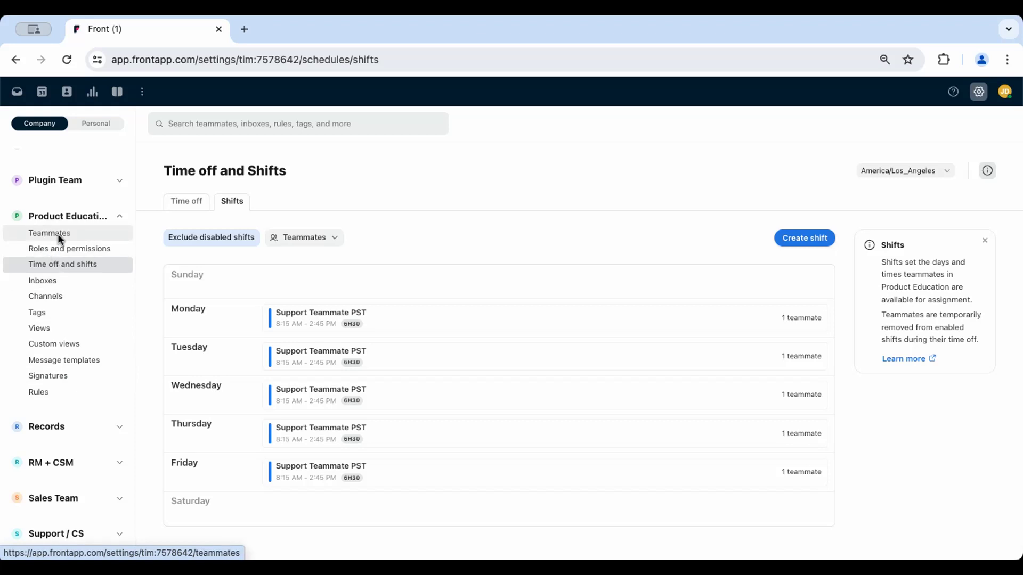
mouse_move(59, 242)
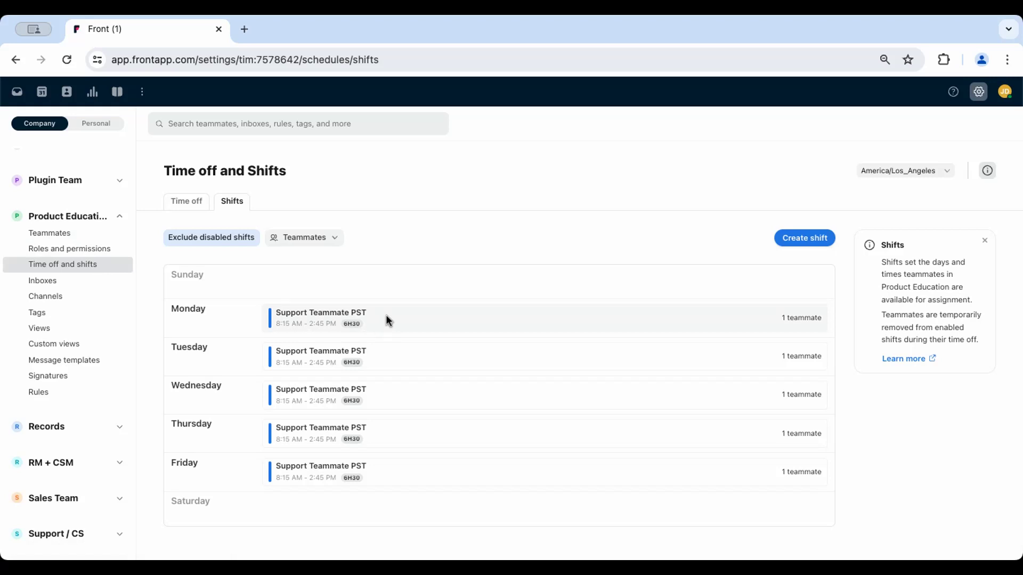
mouse_move(302, 463)
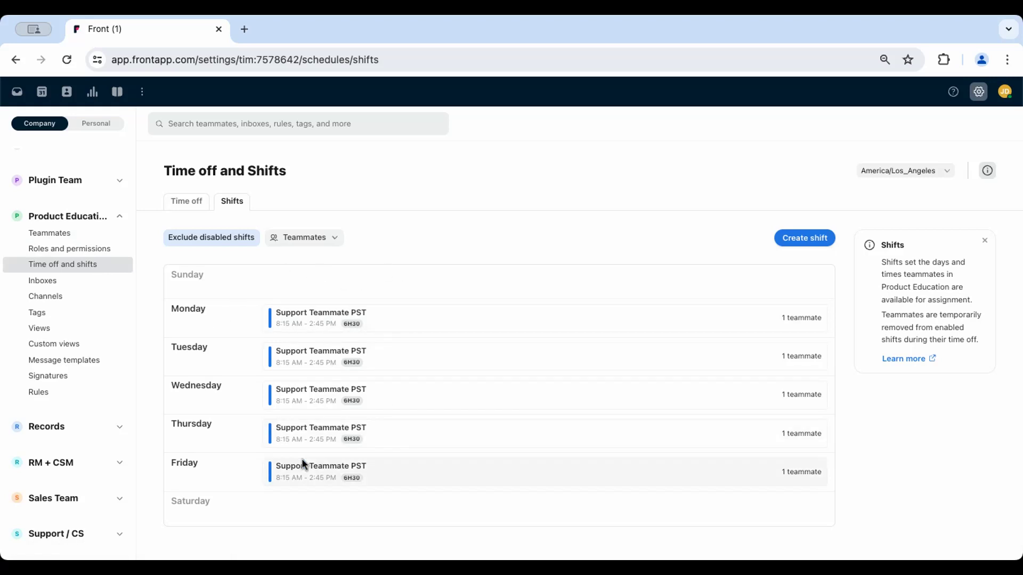
mouse_move(457, 428)
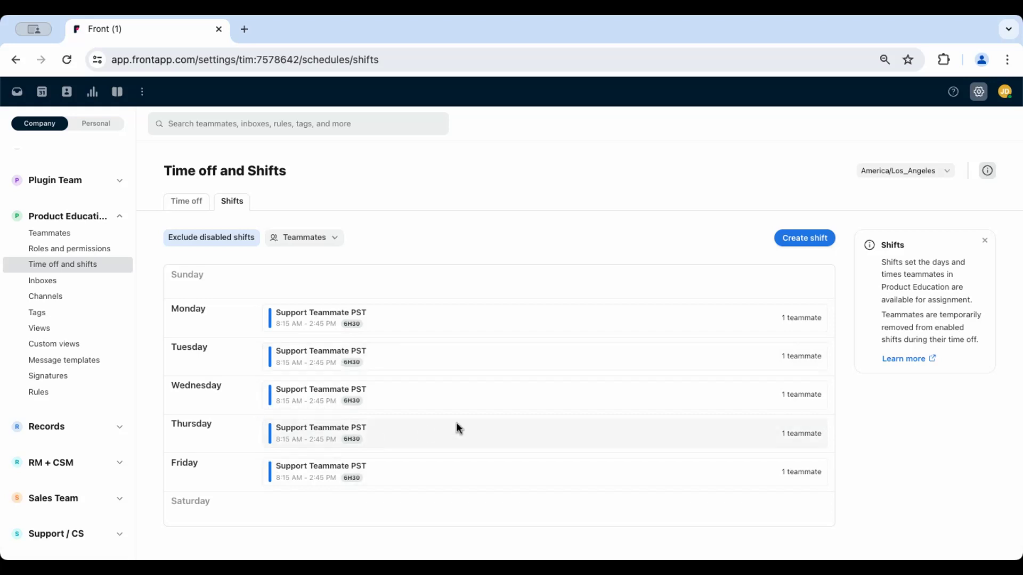
Step: Start a new shift, add Tuesday with default 9:00 AM–5:00 PM hours, then remove it again
click(803, 238)
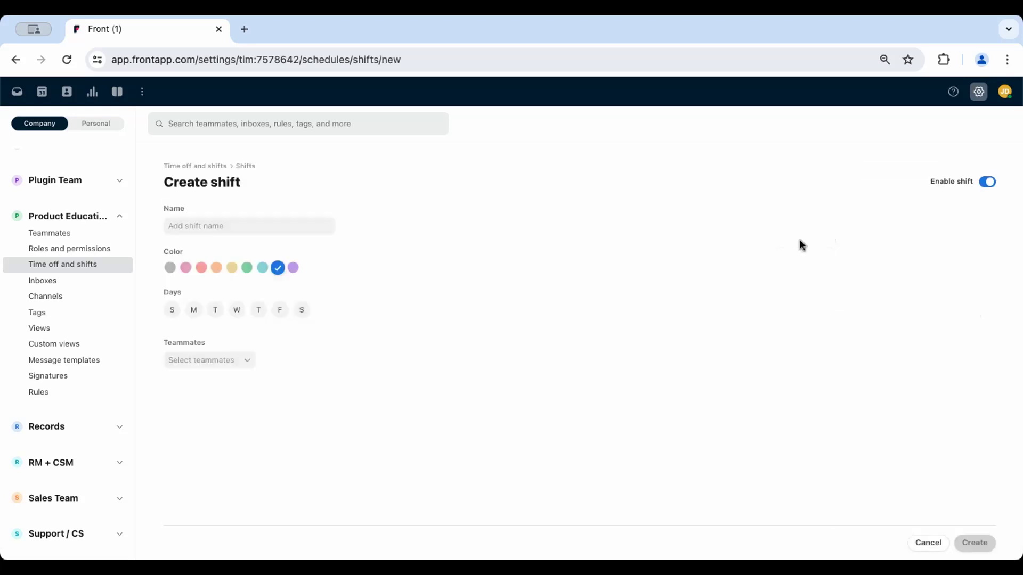
click(214, 310)
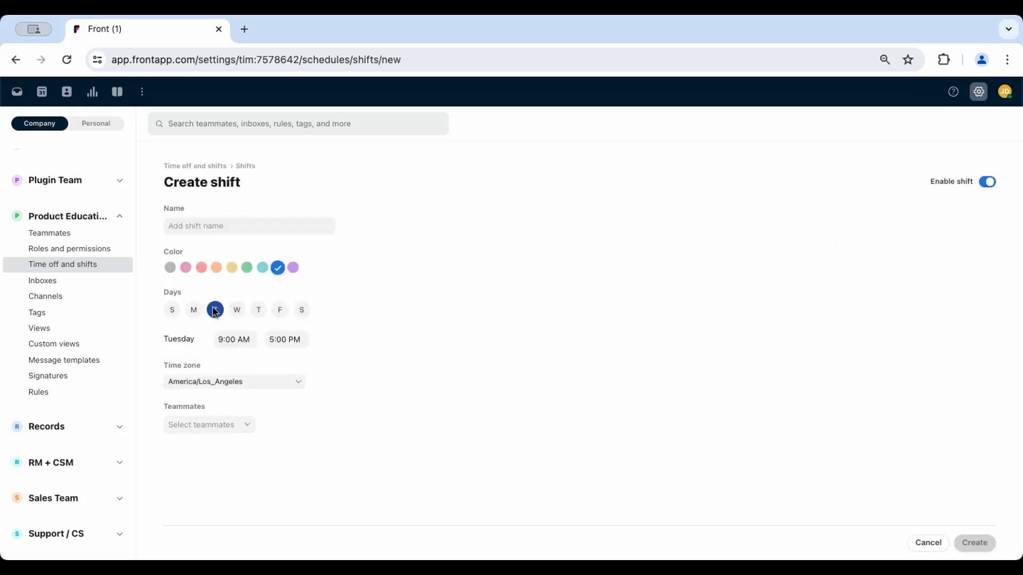
click(214, 310)
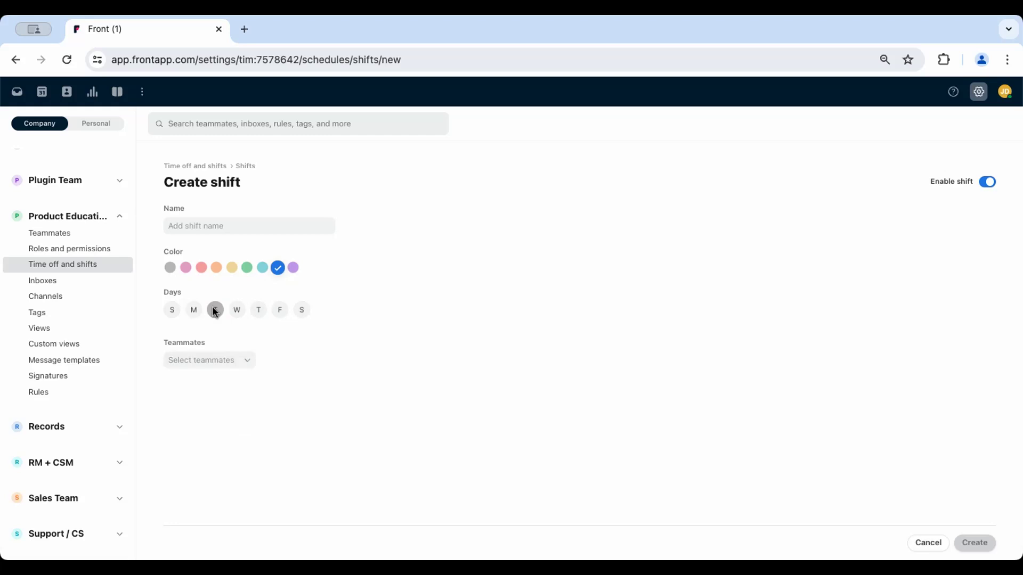
click(214, 309)
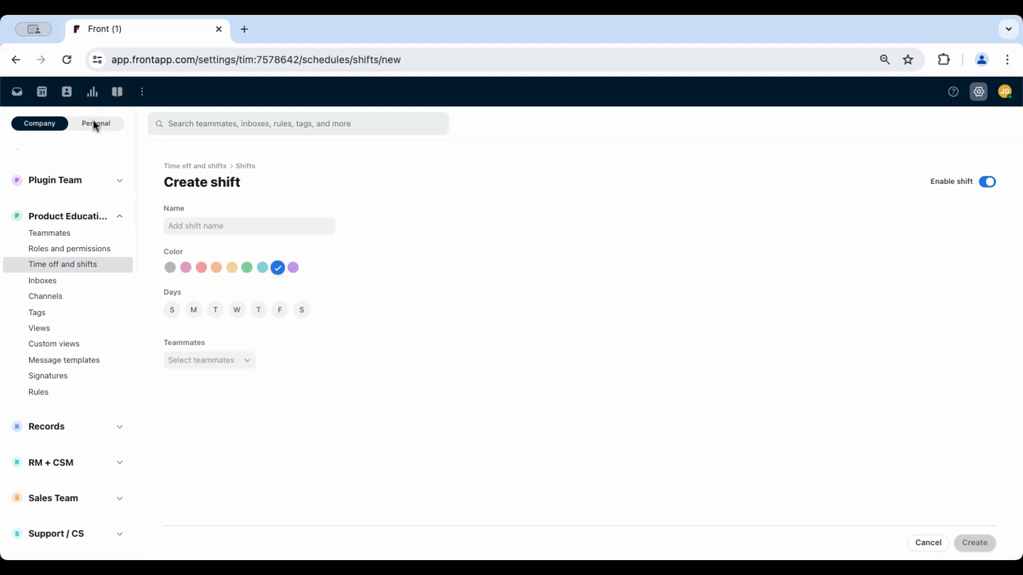
Step: View the Personal Time off and shifts page (no time off), then return to Company settings
click(96, 124)
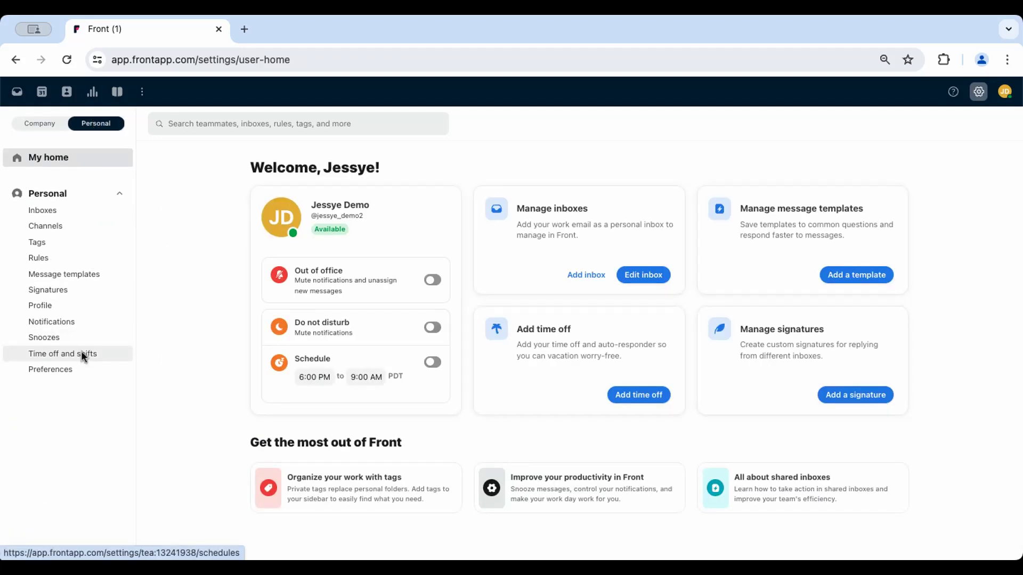
click(63, 354)
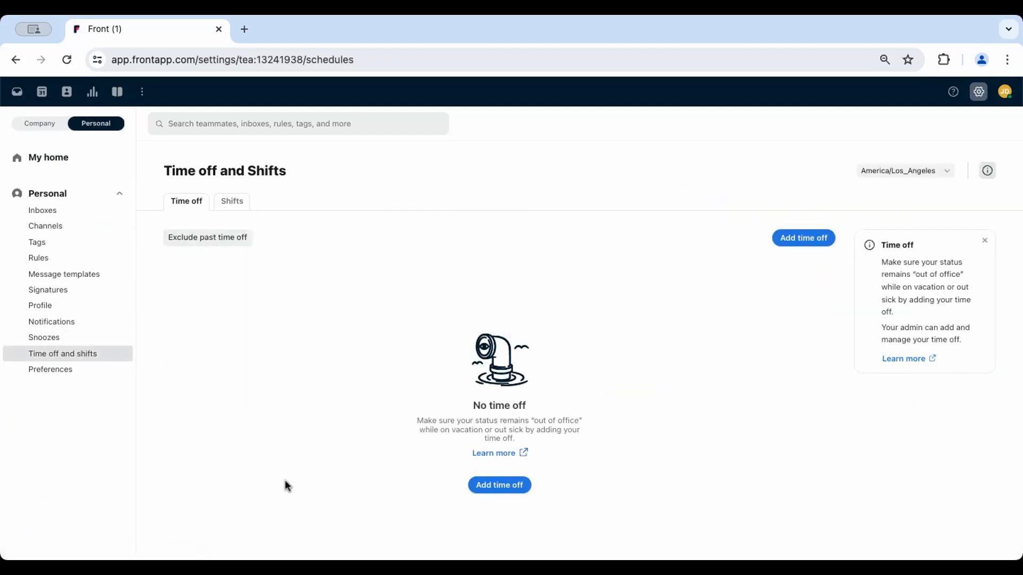
mouse_move(352, 365)
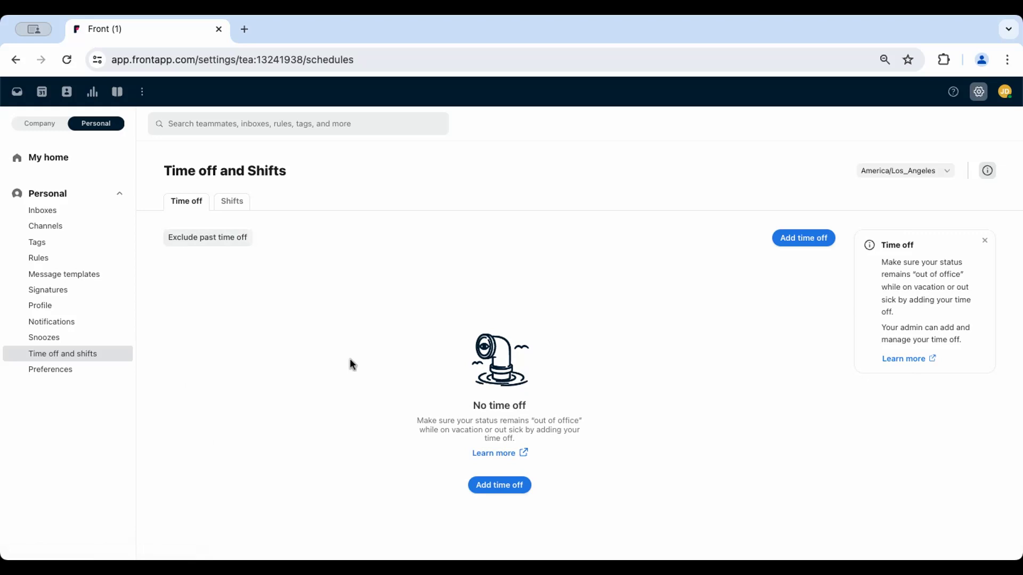
click(36, 124)
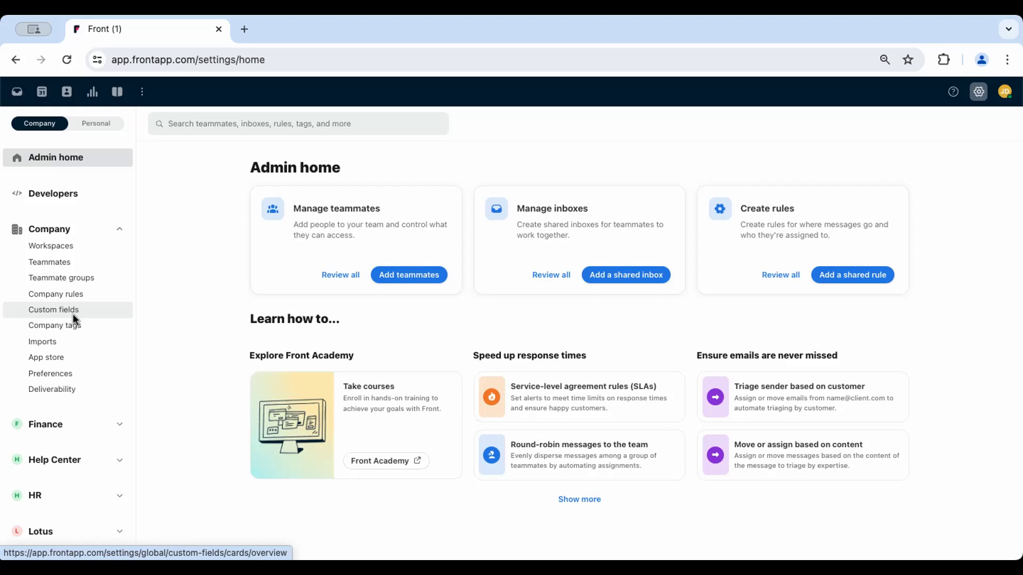
Step: Show the Product Education team's Shifts schedule and bring up the Monday Support Teammate PST shift for editing
click(63, 265)
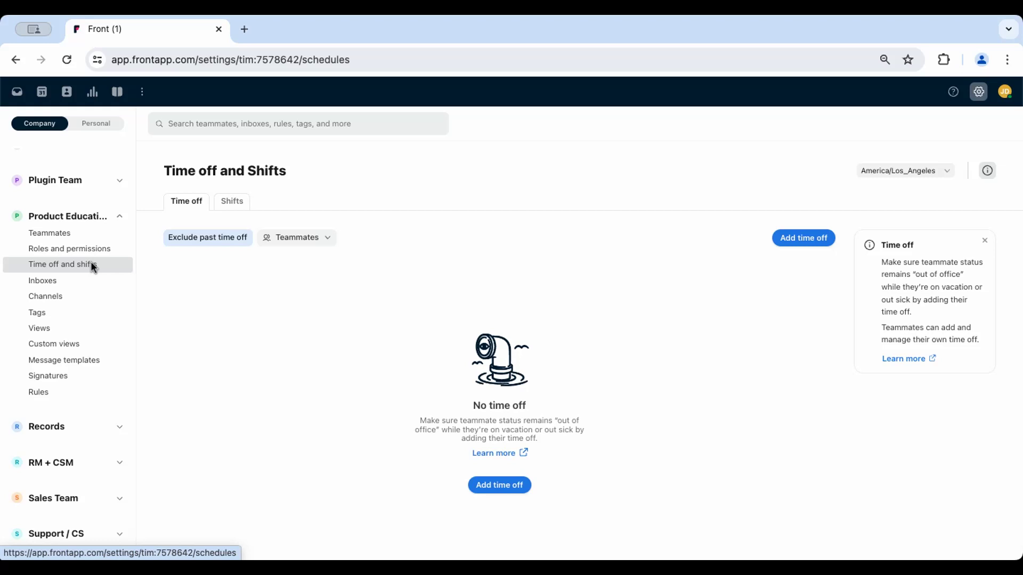
click(231, 202)
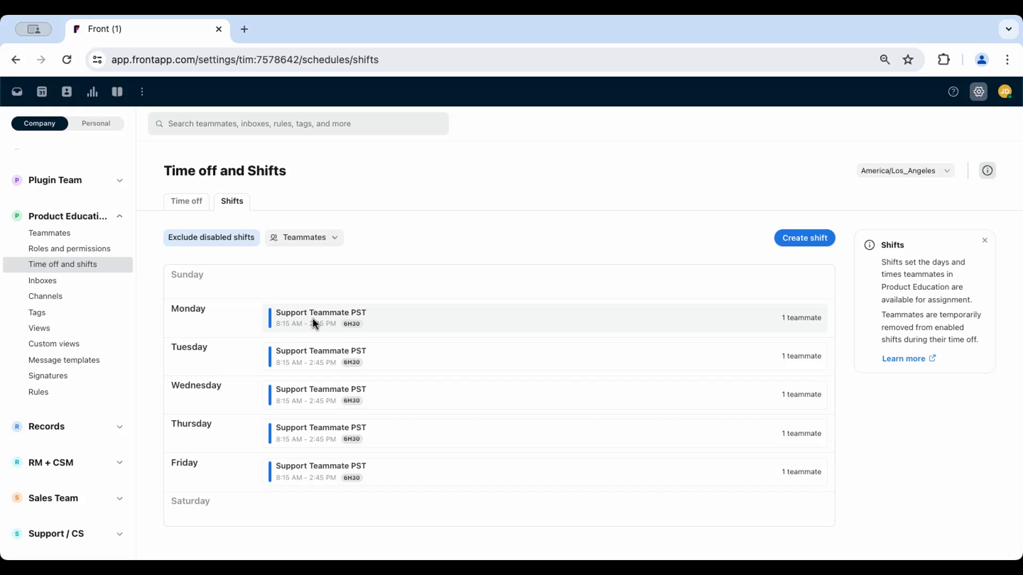
click(320, 318)
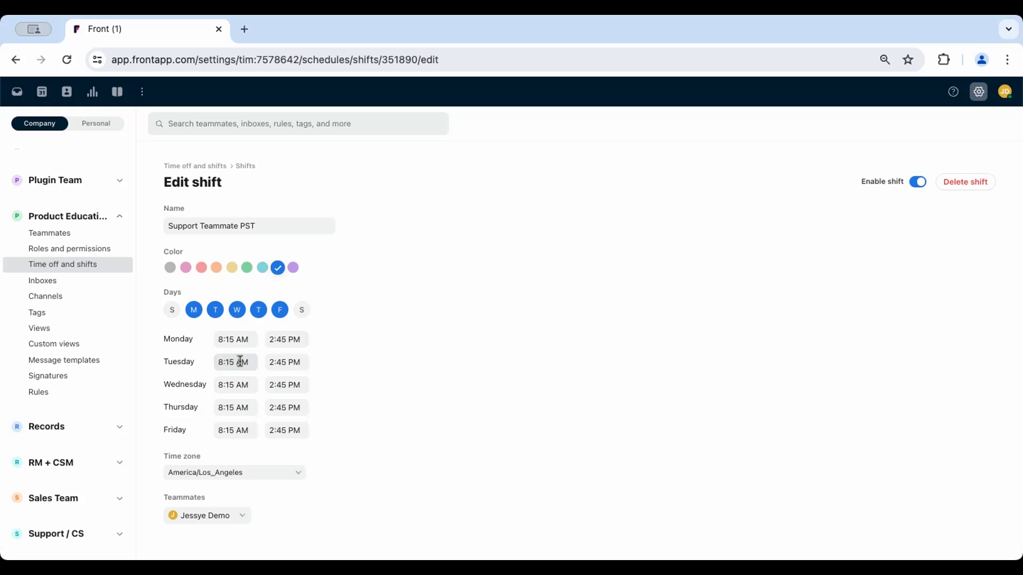
Step: Show the account menu over the unchanged Support Teammate PST Edit shift form
click(1004, 92)
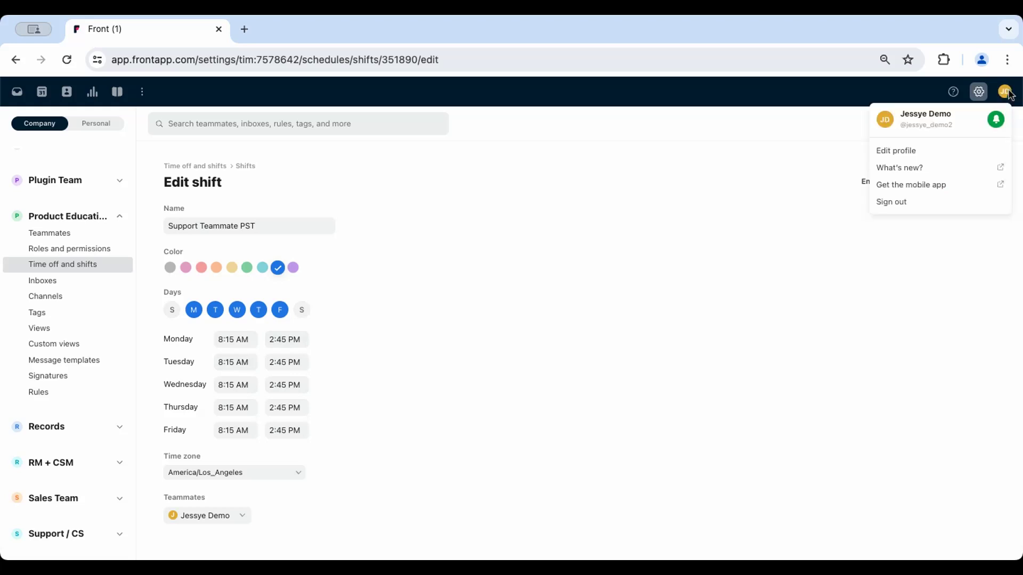